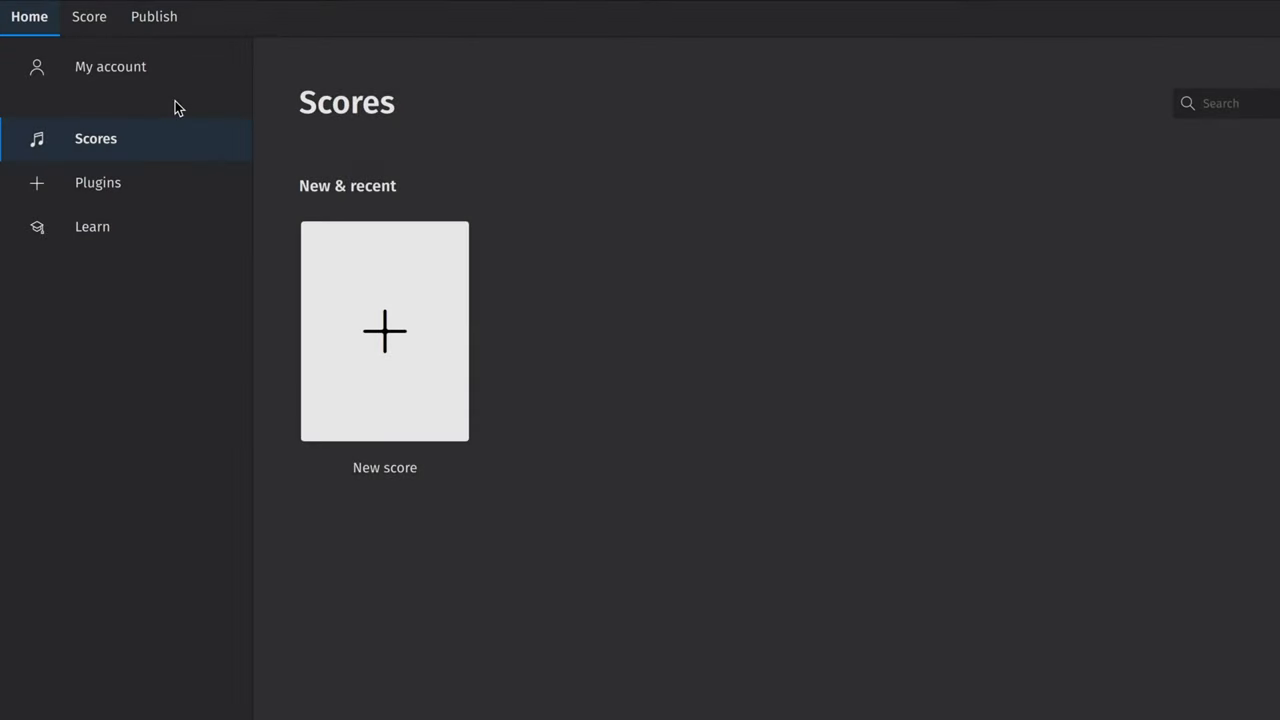
- Start a new score from Woodwinds, then filter instruments by 'guitar' to find Acoustic Guitar
{"action": "left_click", "coordinate": [402, 119]}
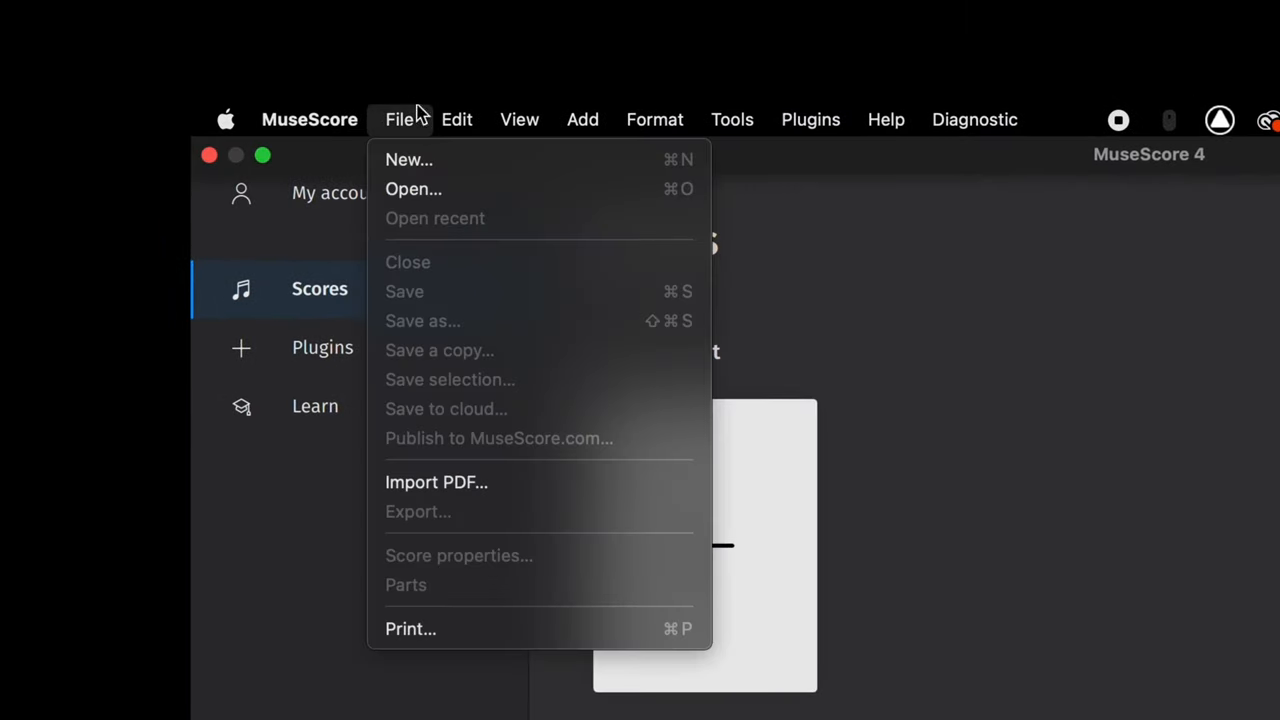
{"action": "mouse_move", "coordinate": [430, 159]}
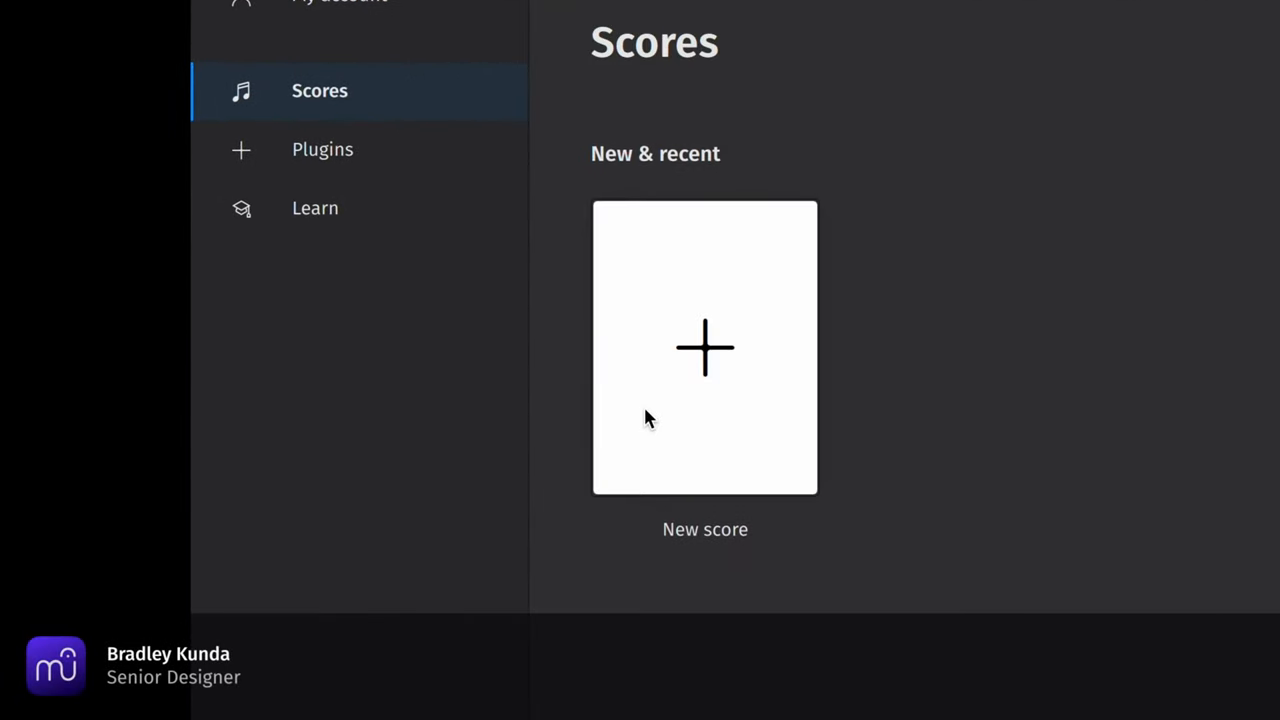
{"action": "left_click", "coordinate": [705, 347]}
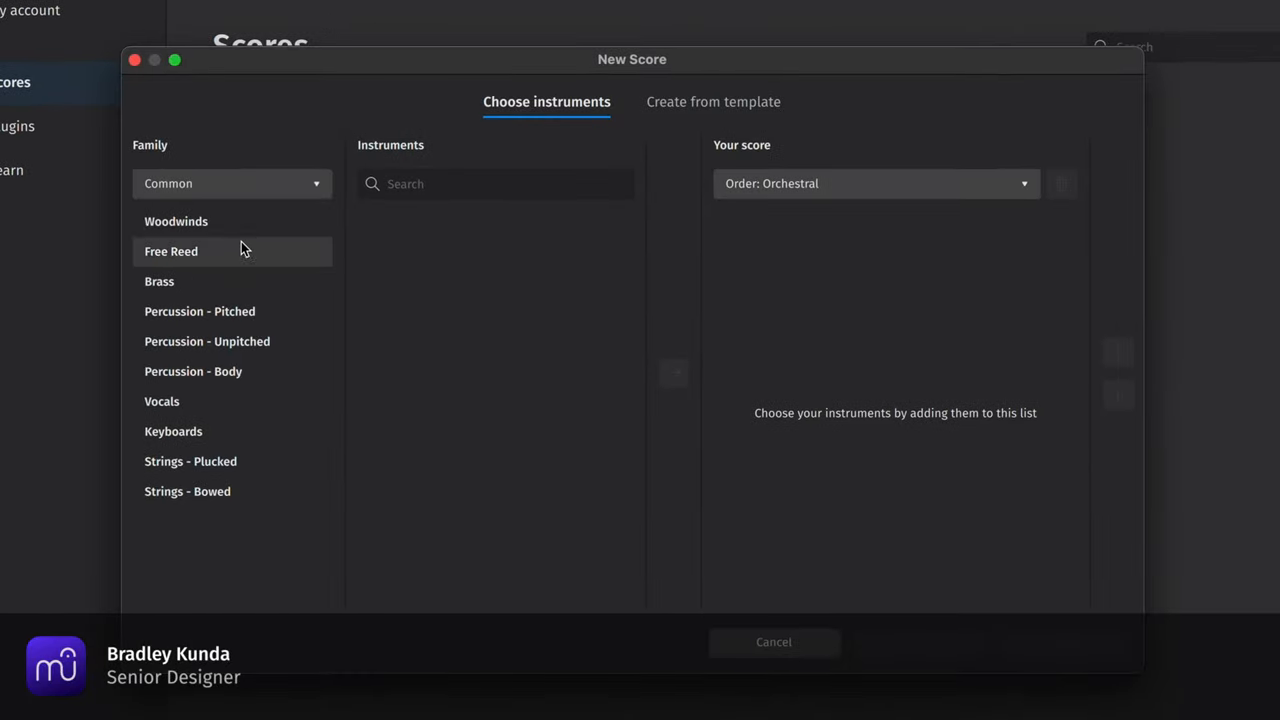
{"action": "left_click", "coordinate": [176, 221]}
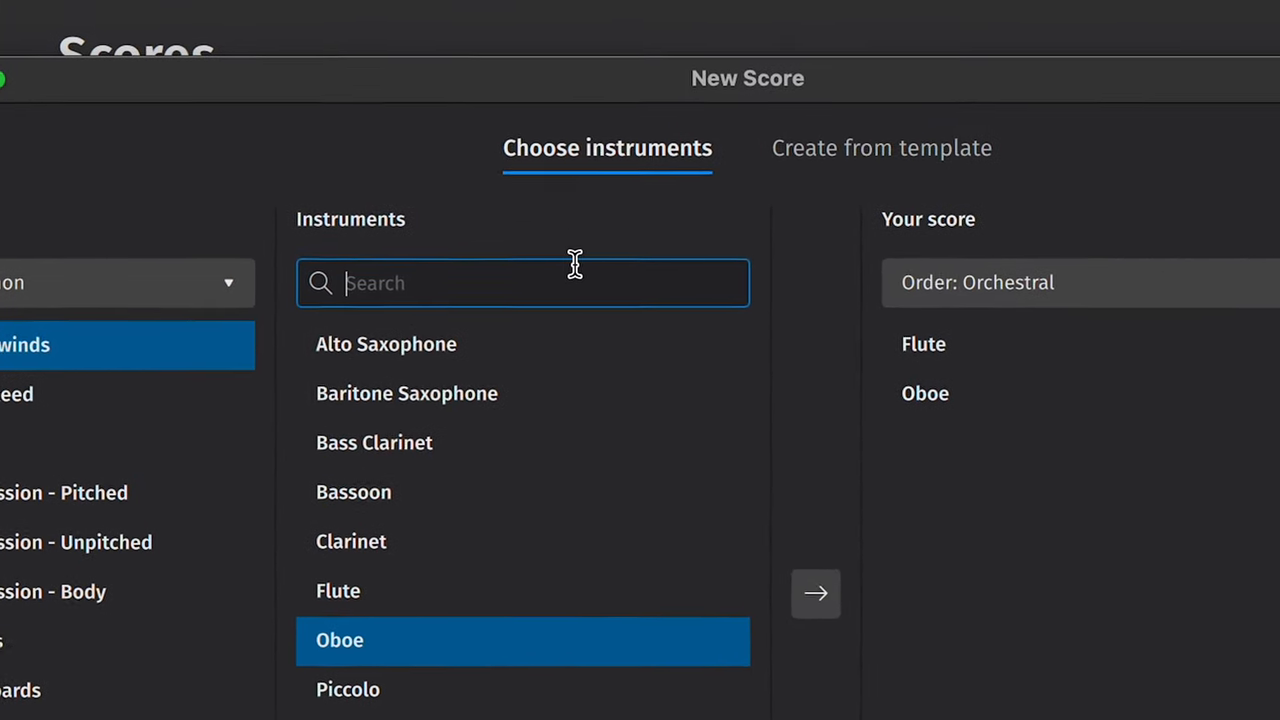
{"action": "type", "text": "guitar"}
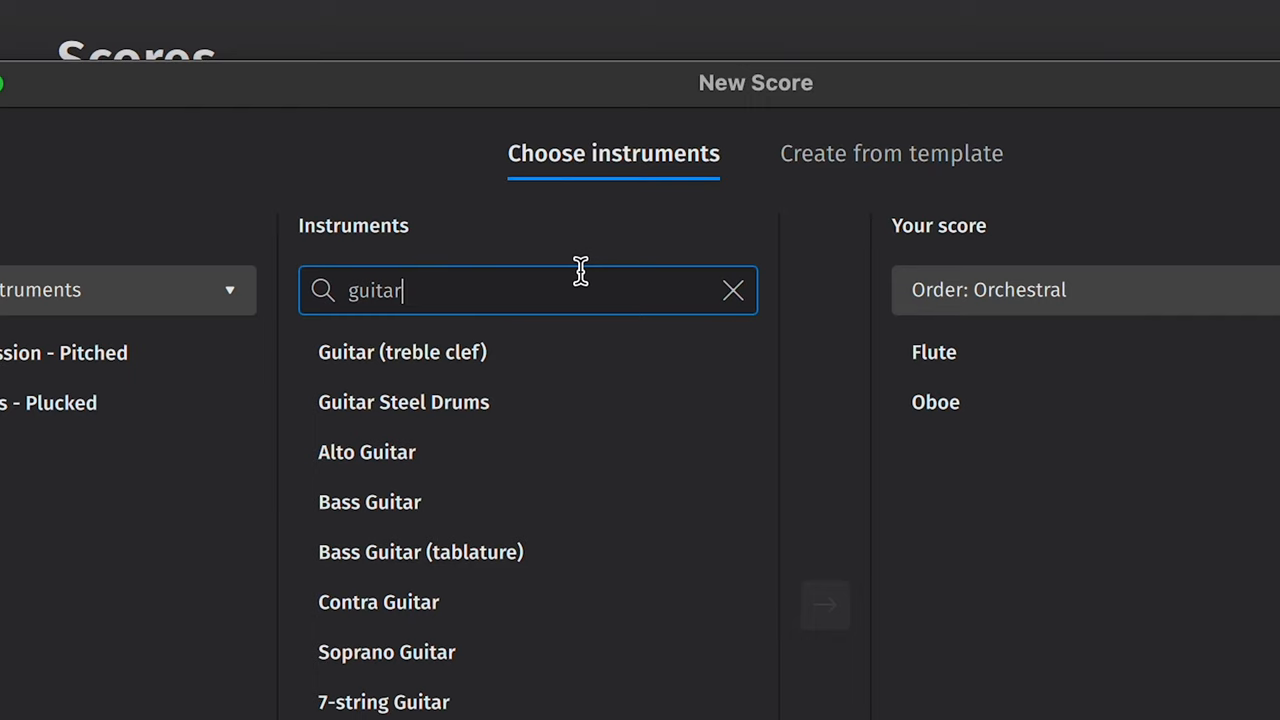
{"action": "scroll", "scroll_direction": "down", "scroll_amount": 3}
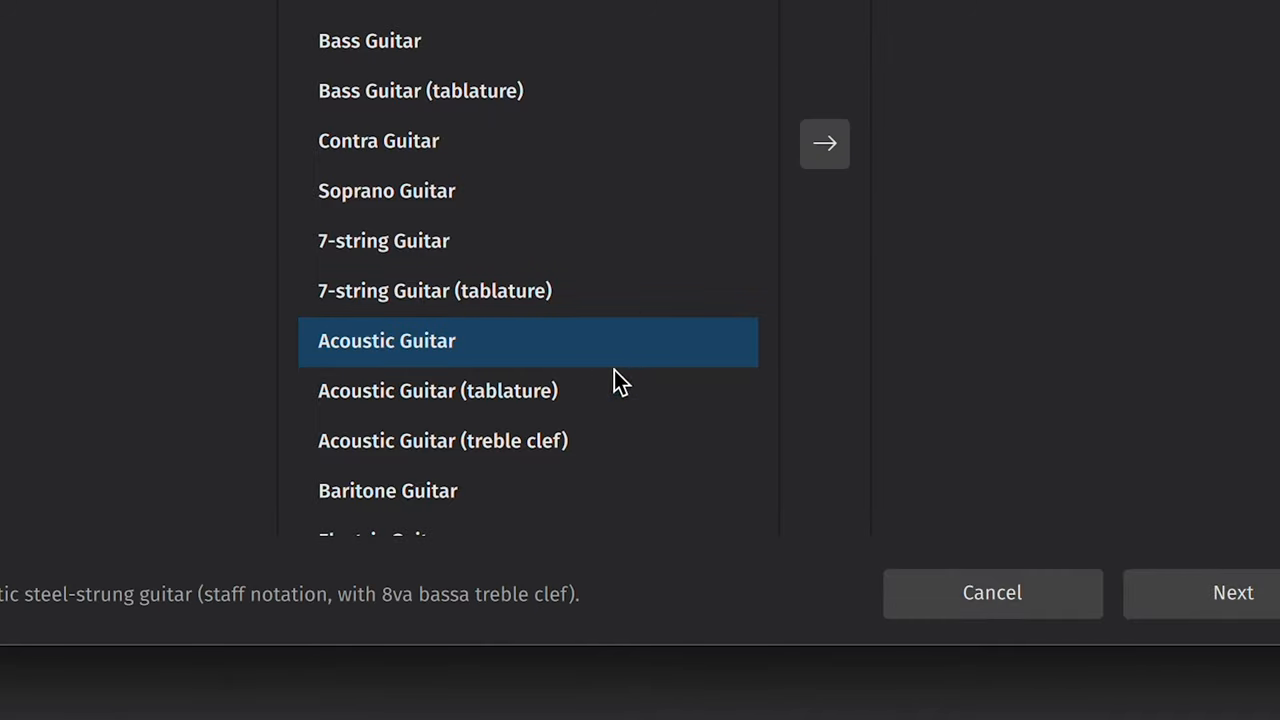
- Add Acoustic Guitar to the score and finish choosing instruments
{"action": "left_click", "coordinate": [437, 390]}
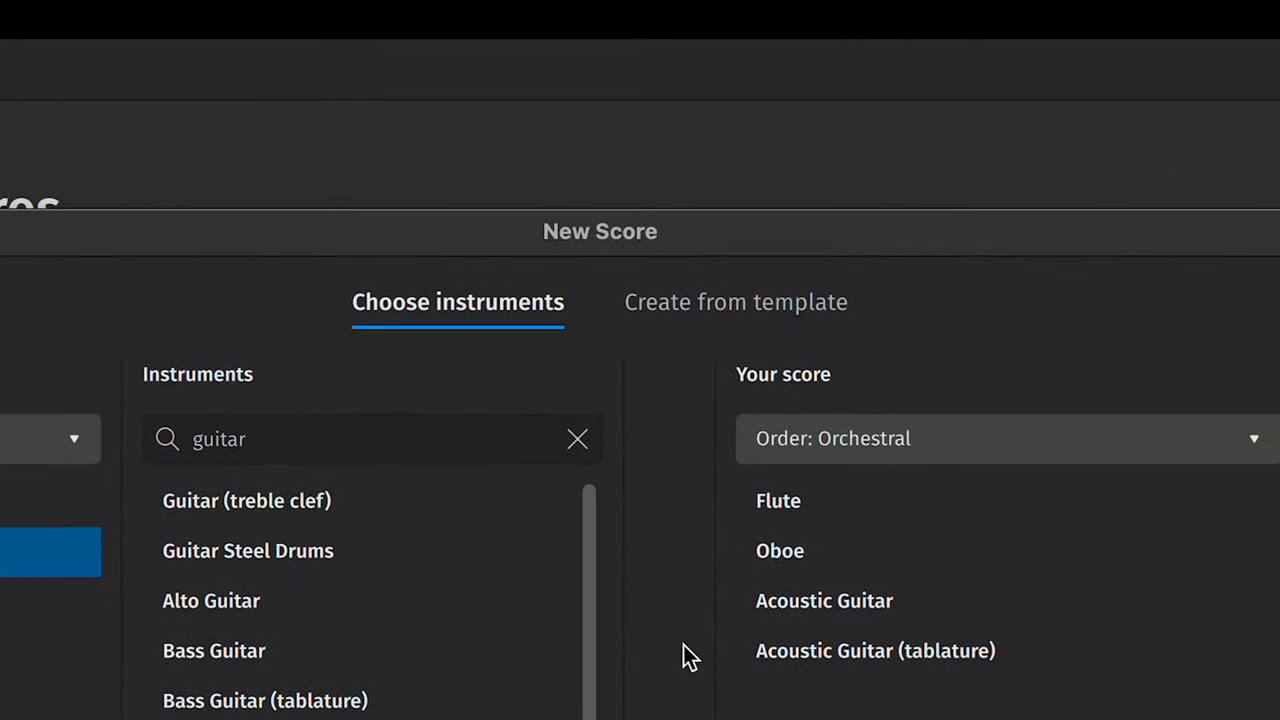
{"action": "mouse_move", "coordinate": [735, 301]}
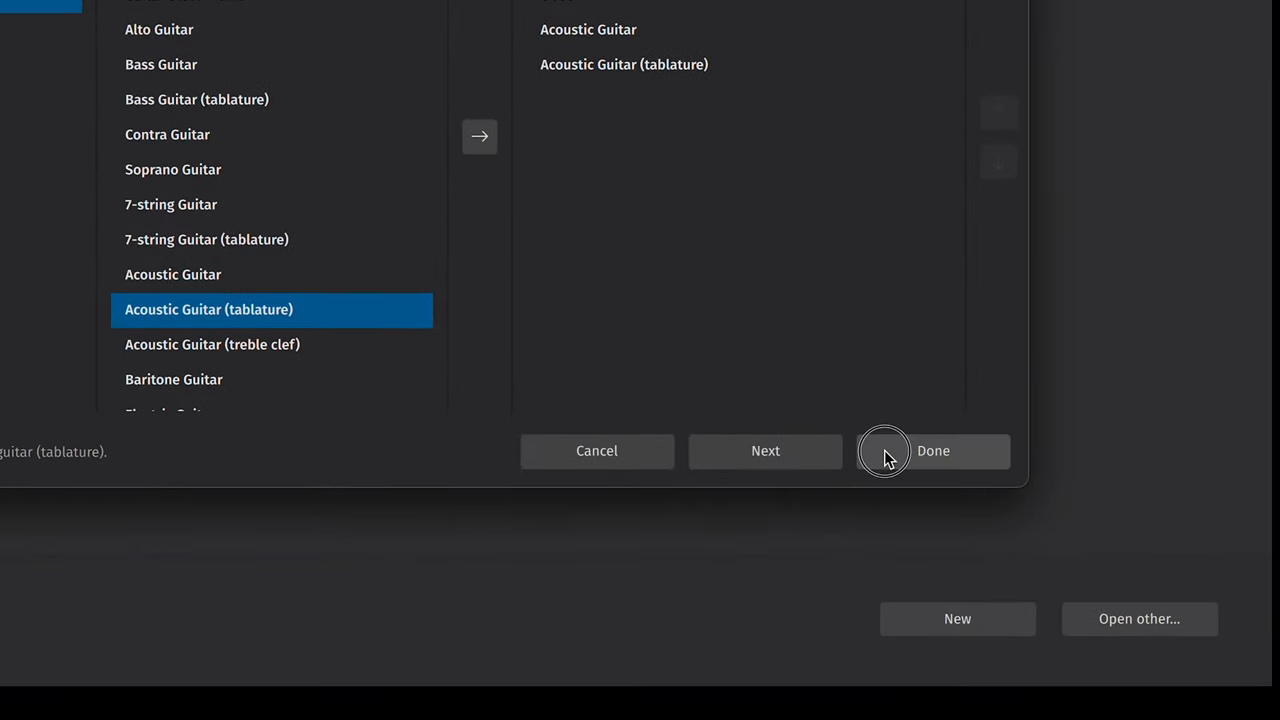
{"action": "left_click", "coordinate": [932, 450]}
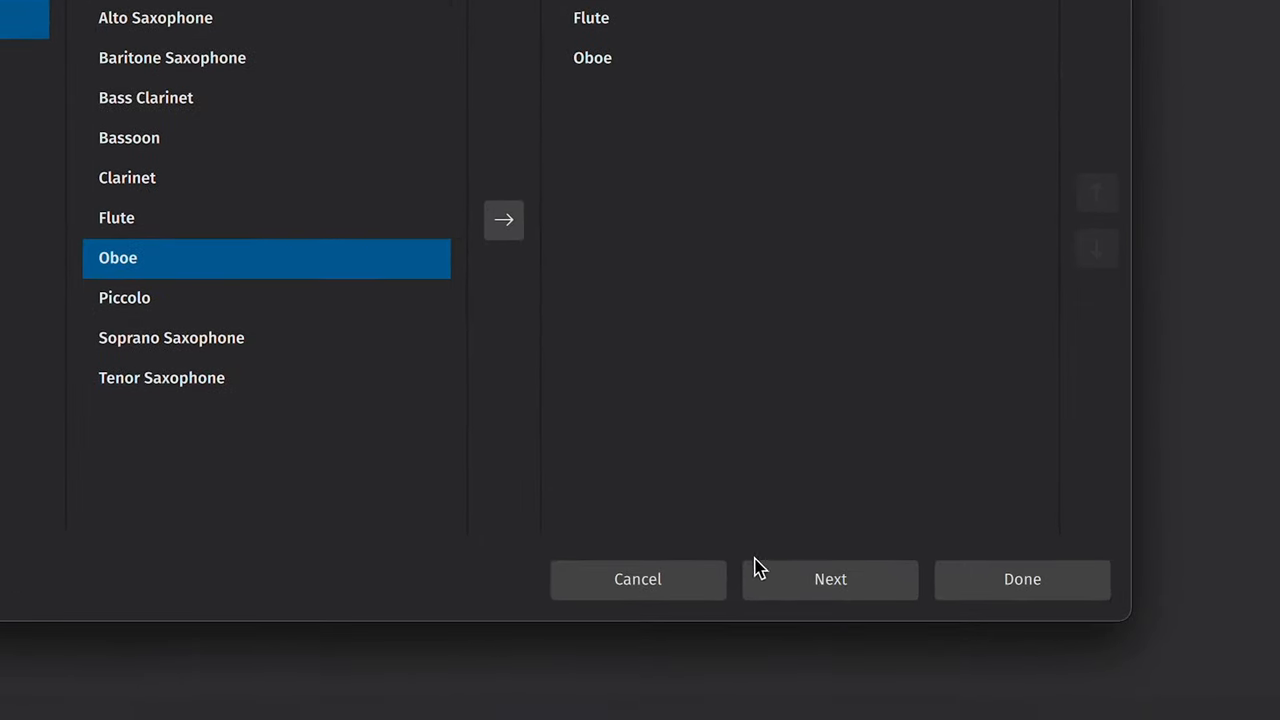
- Review key signature, tempo 120 and 32 measures, then create the 4/4 score
{"action": "left_click", "coordinate": [830, 580]}
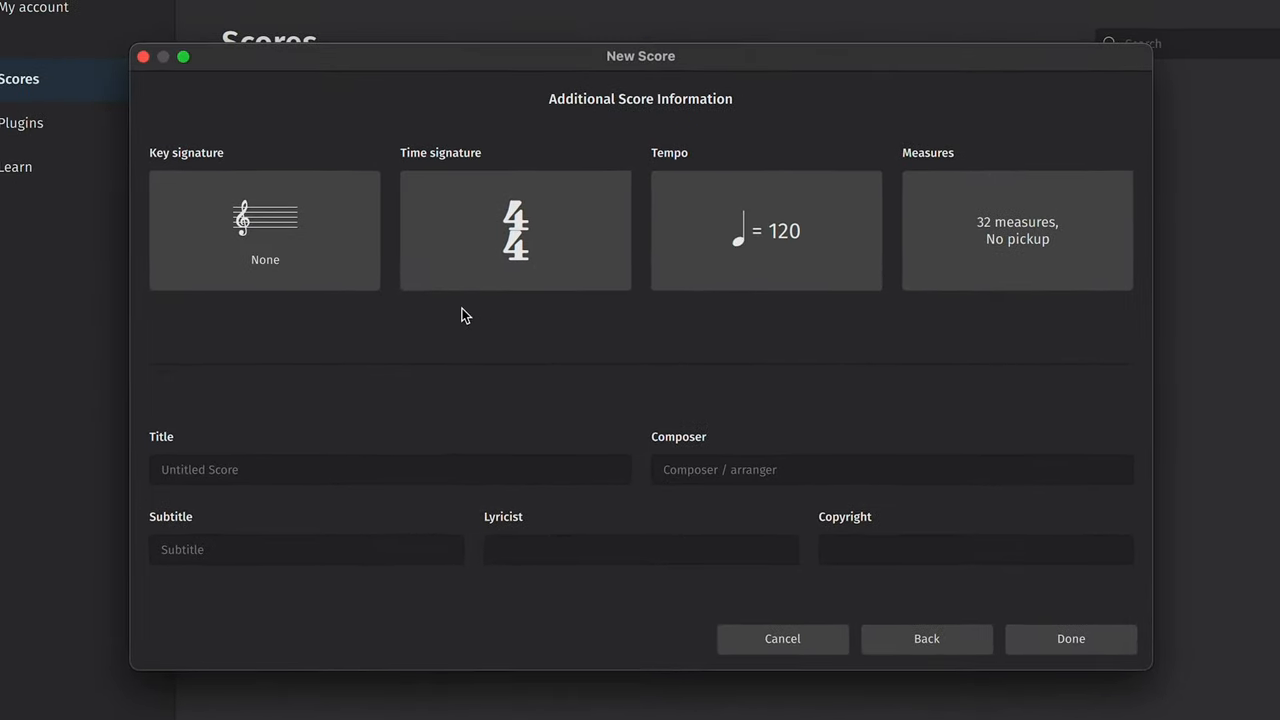
{"action": "left_click", "coordinate": [264, 230]}
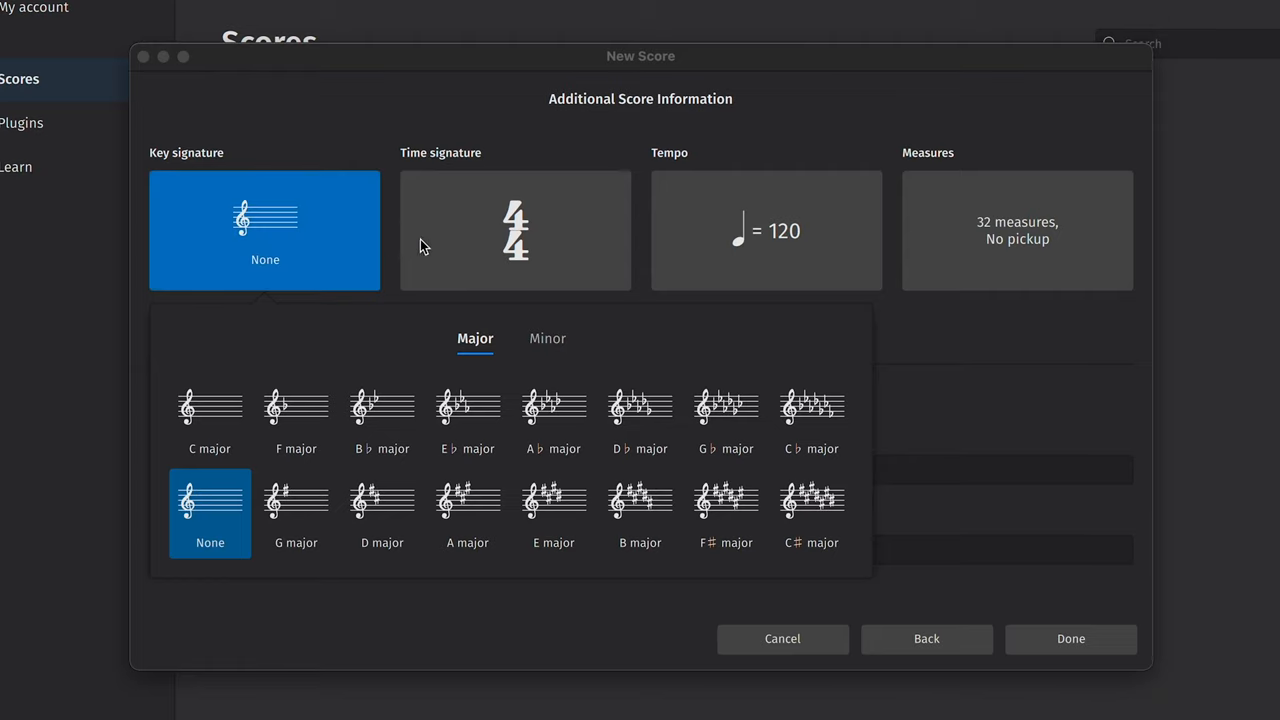
{"action": "left_click", "coordinate": [766, 230]}
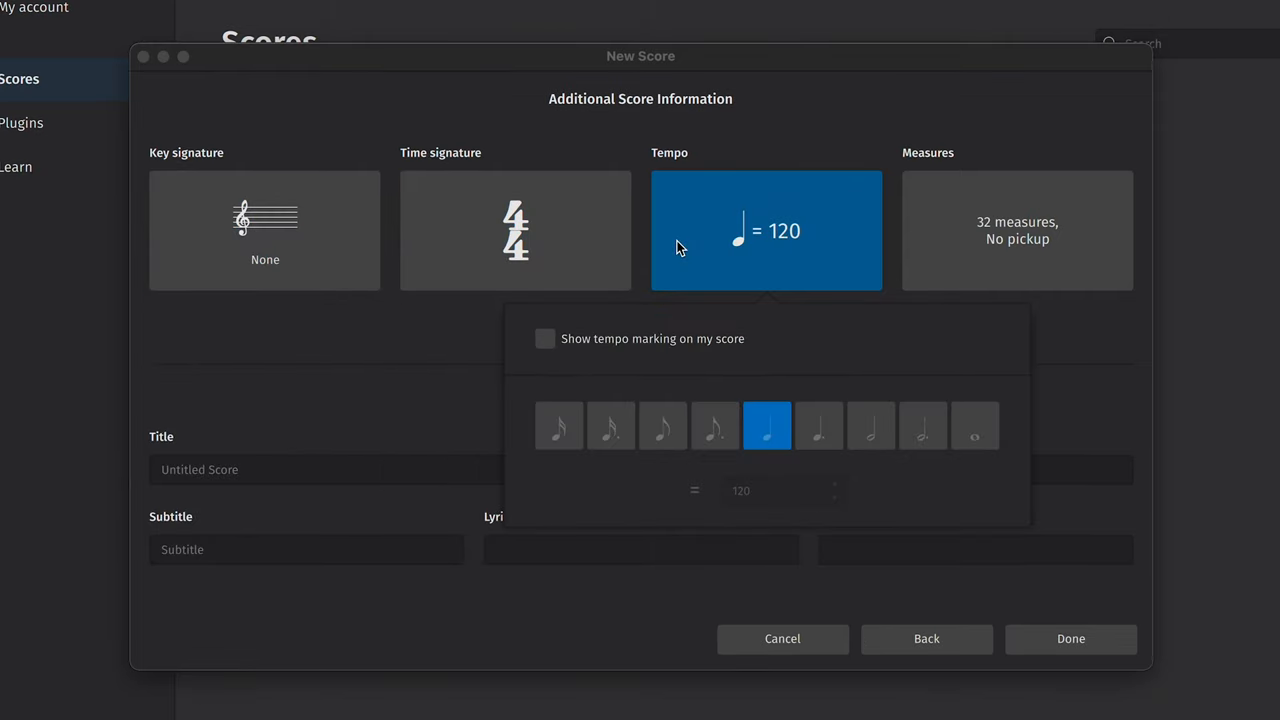
{"action": "left_click", "coordinate": [1016, 230]}
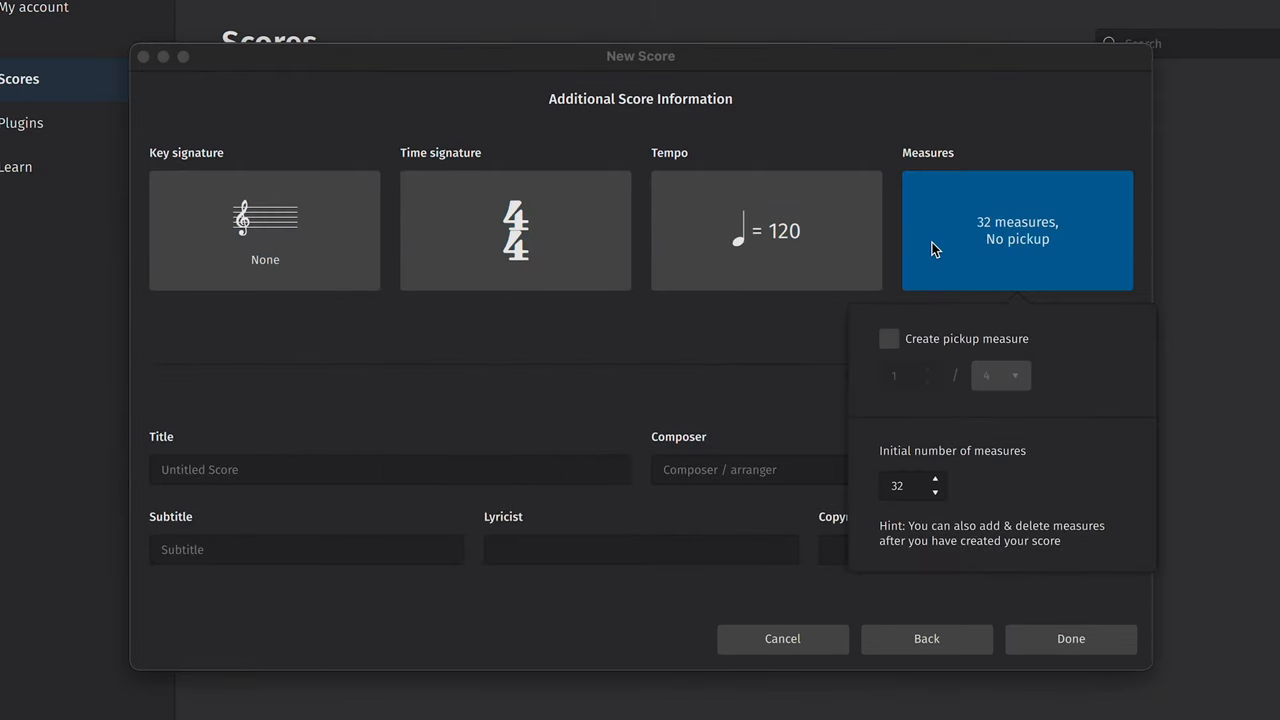
{"action": "left_click", "coordinate": [1070, 638]}
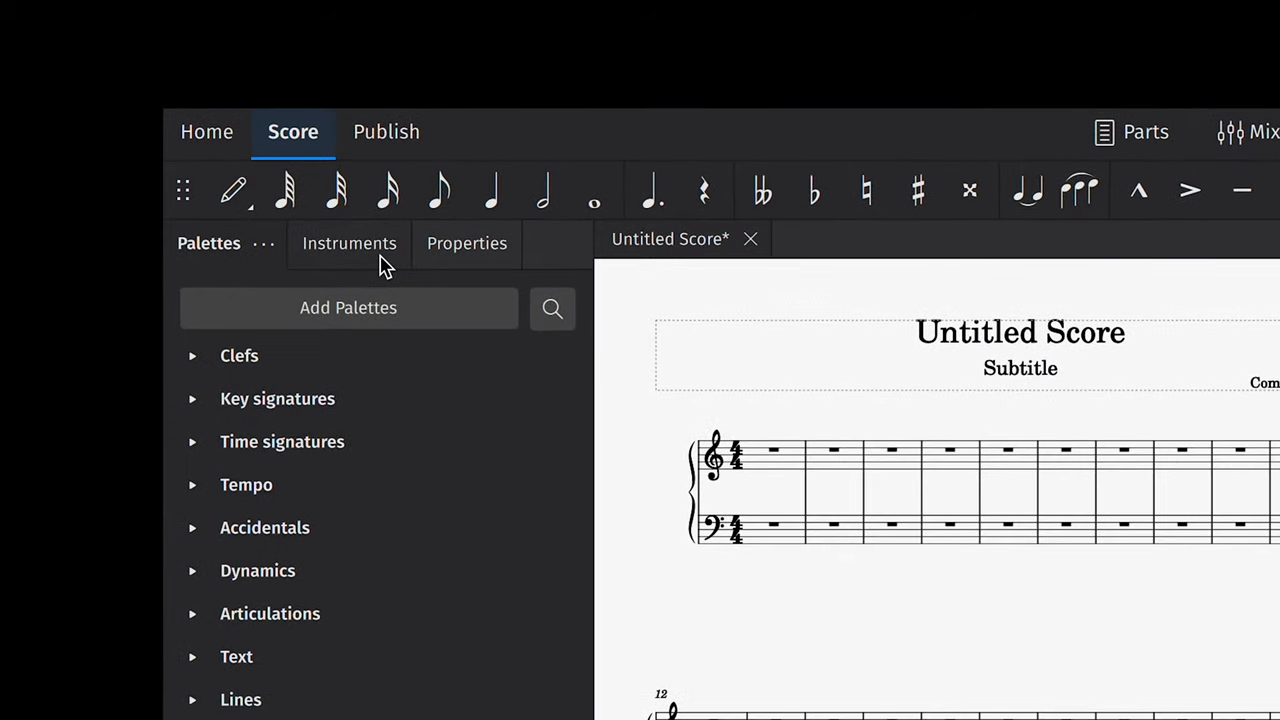
- Switch the left panel to Instruments to show the single Acoustic Guitar
{"action": "left_click", "coordinate": [349, 243]}
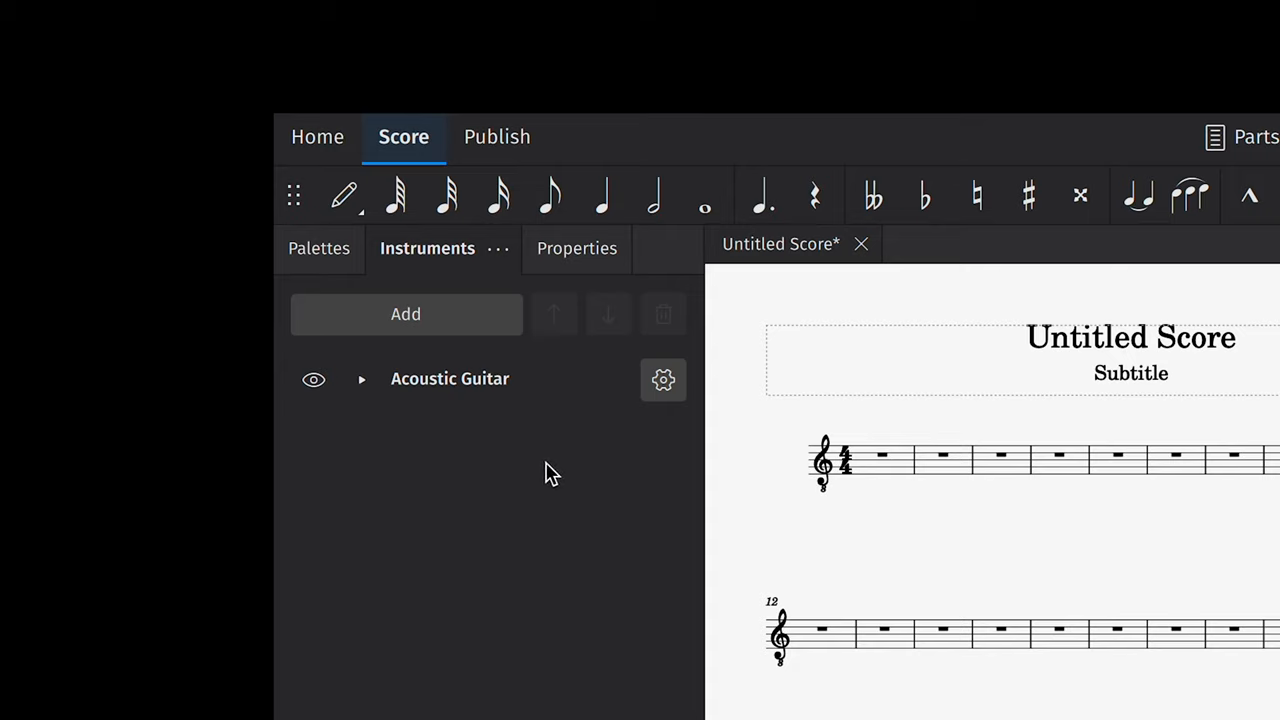
- Expand Acoustic Guitar and add a linked staff through the staff's settings menu
{"action": "left_click", "coordinate": [362, 378]}
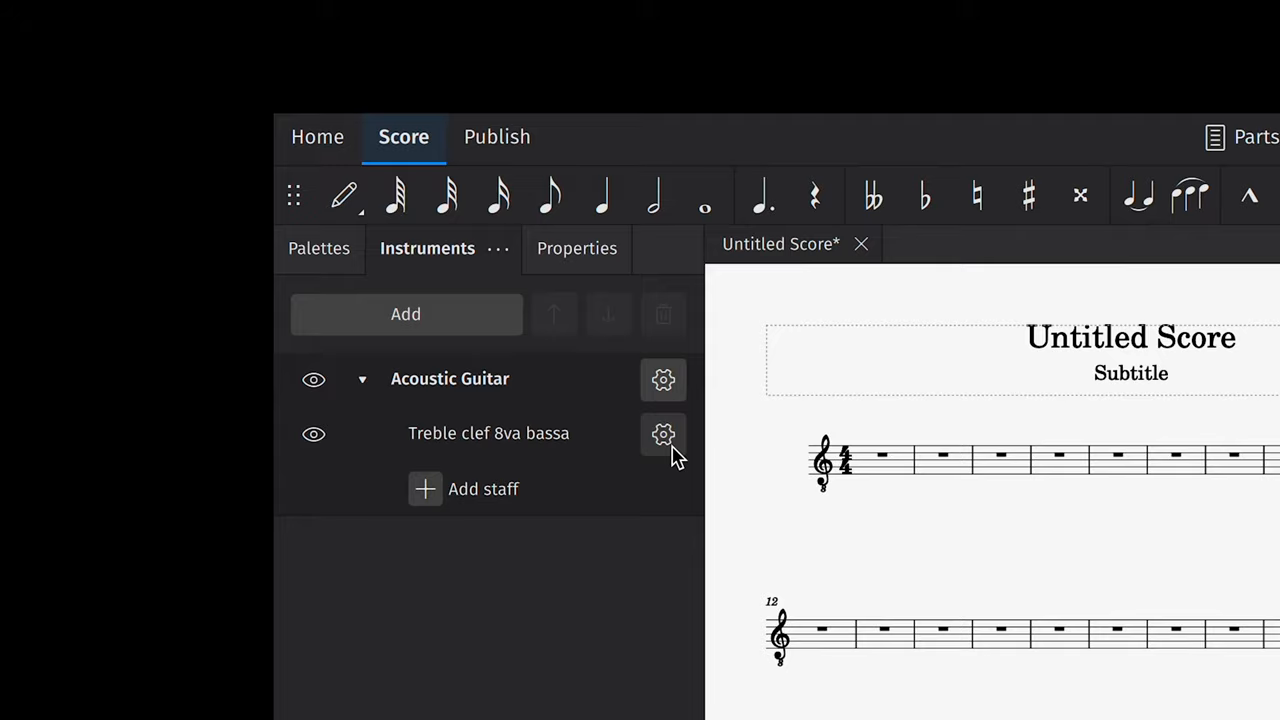
{"action": "left_click", "coordinate": [663, 433]}
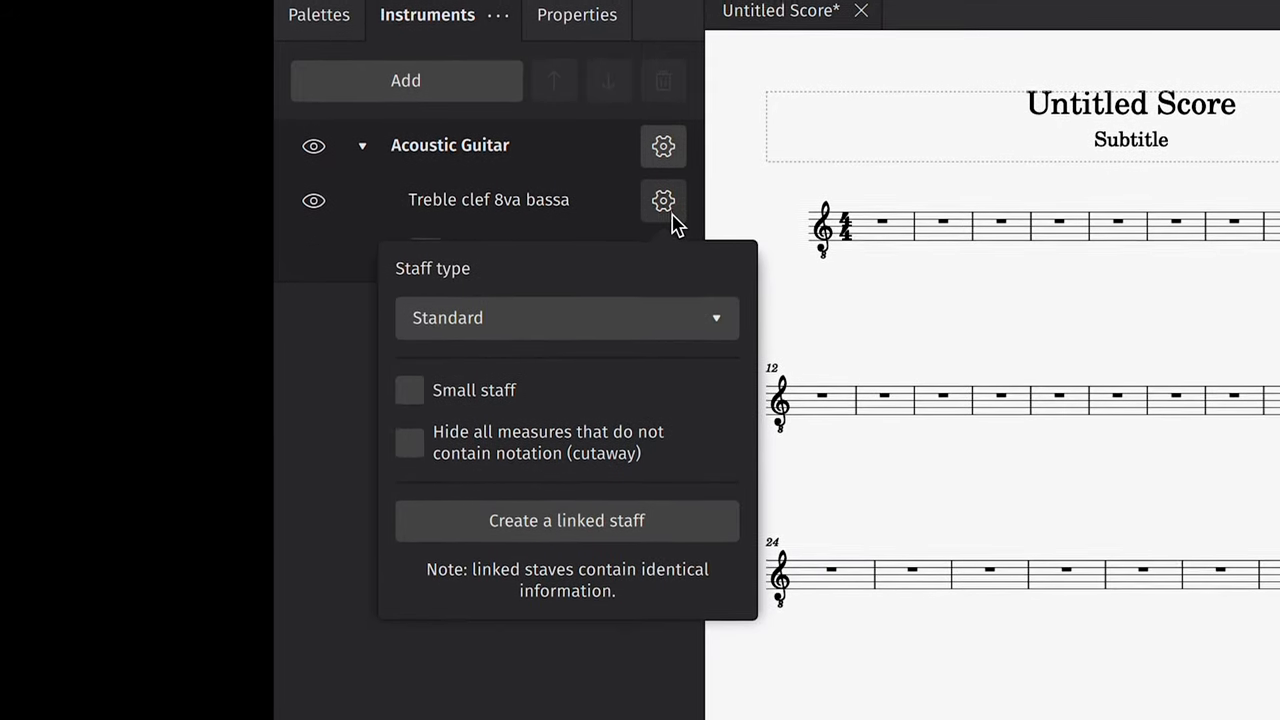
{"action": "left_click", "coordinate": [566, 520]}
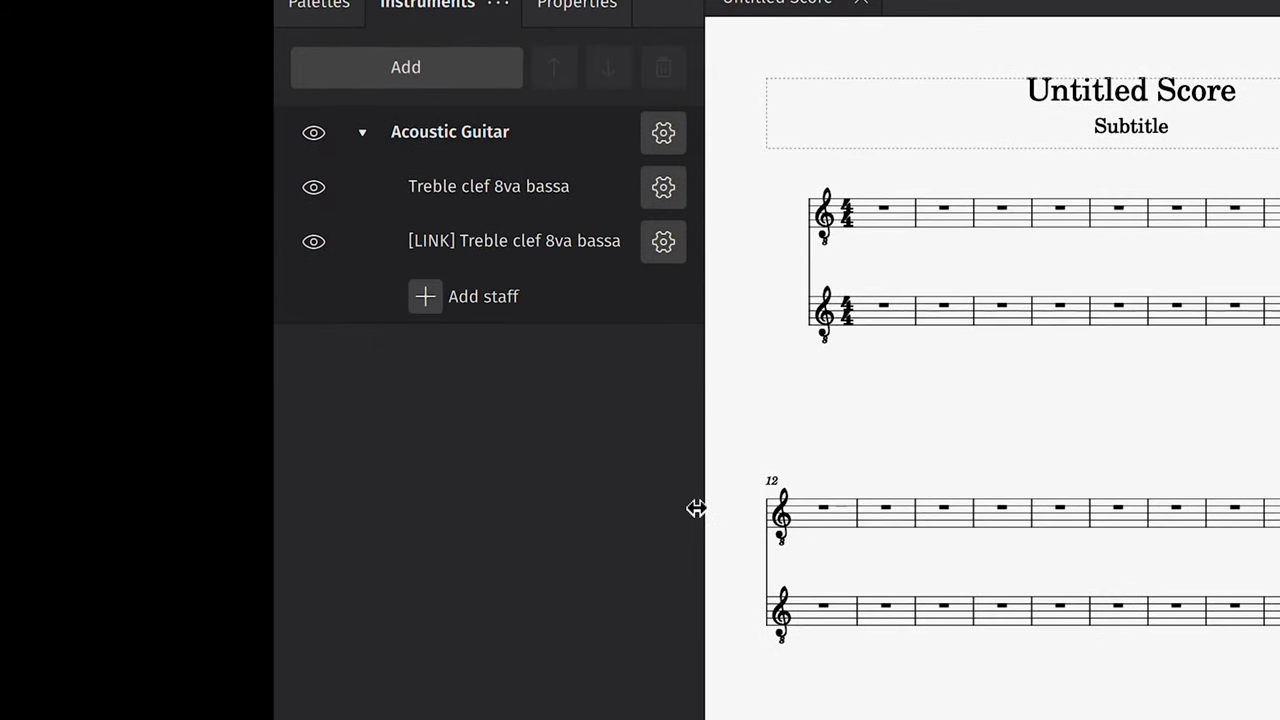
{"action": "left_click", "coordinate": [663, 241]}
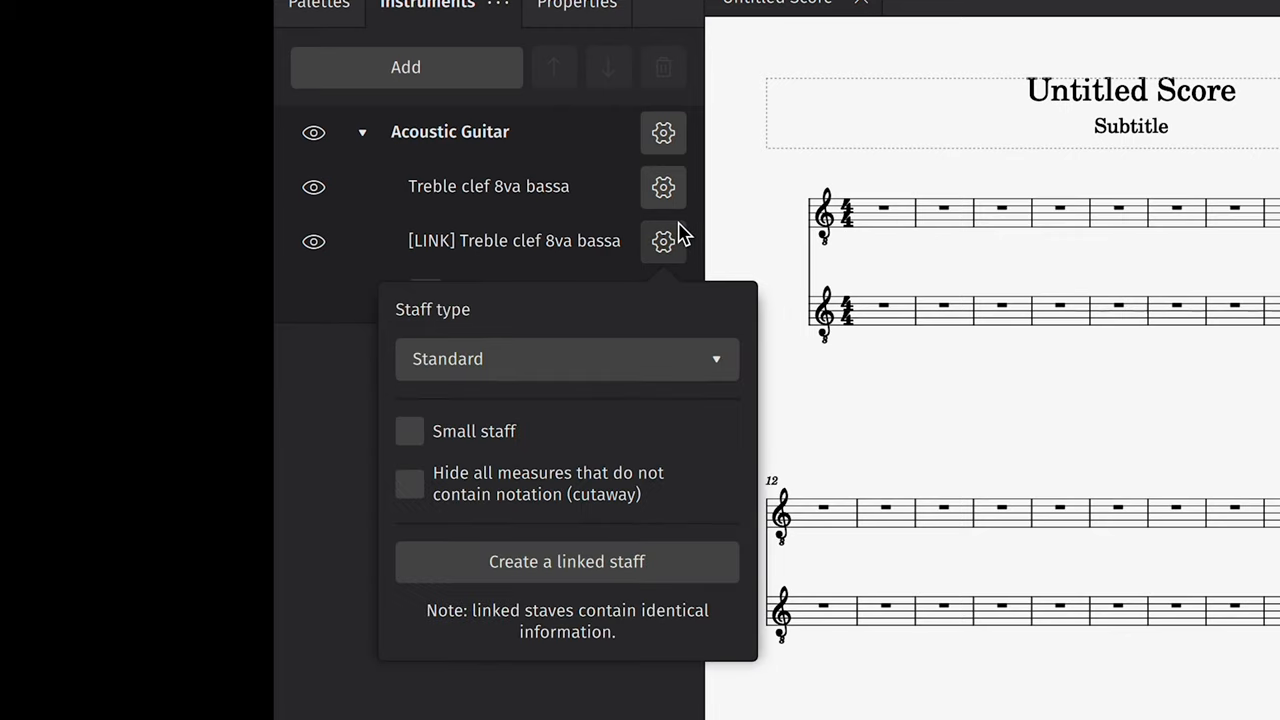